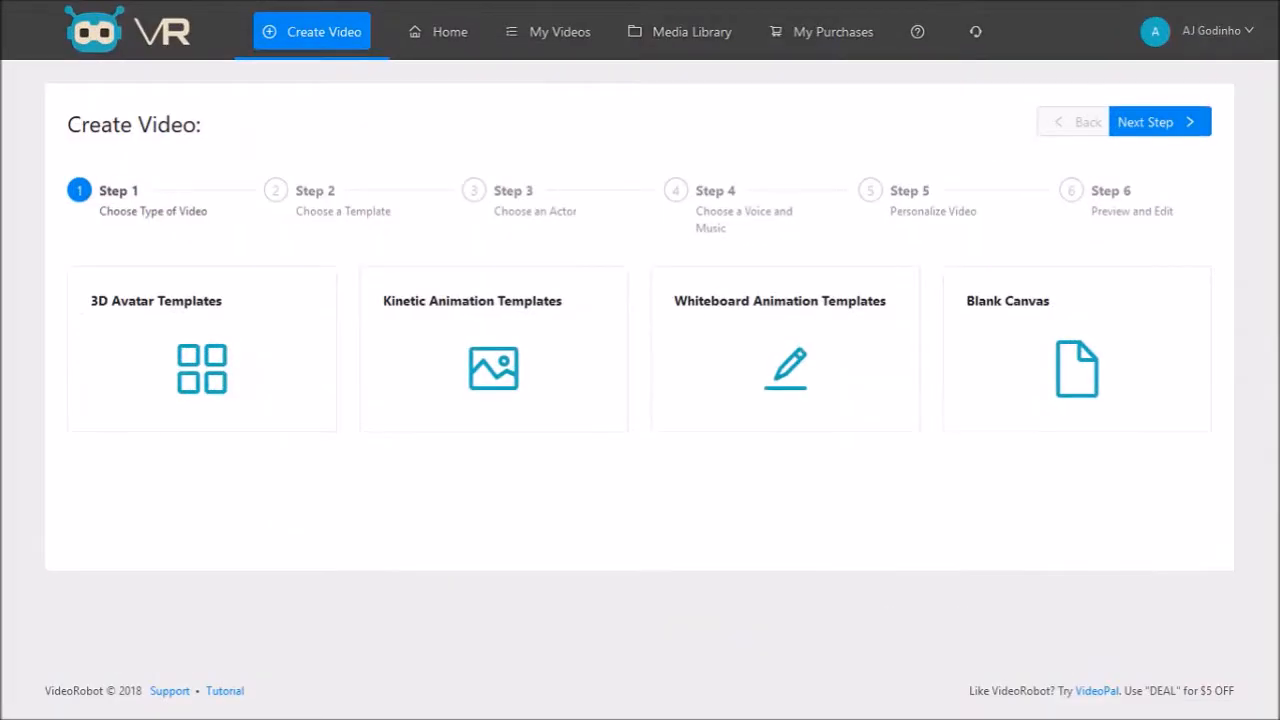
# Review the Step 1 video-type tiles, then return to the home dashboard
pyautogui.click(202, 348)
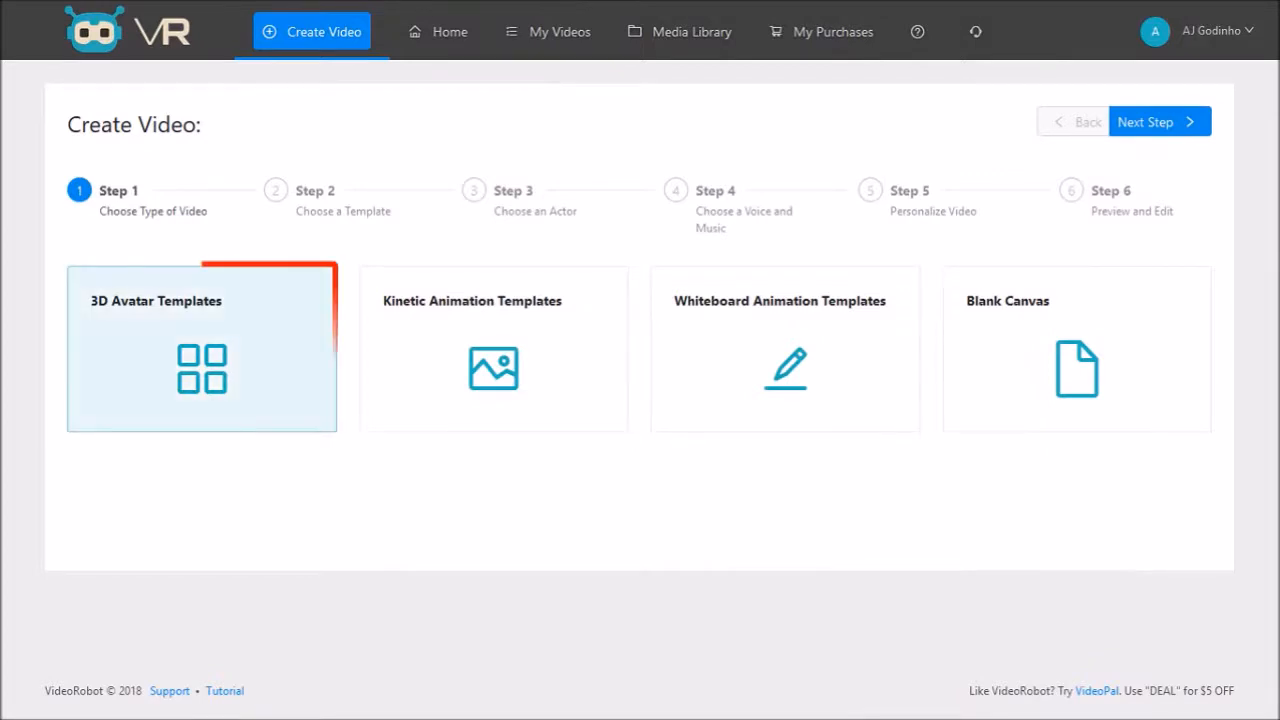
pyautogui.click(200, 348)
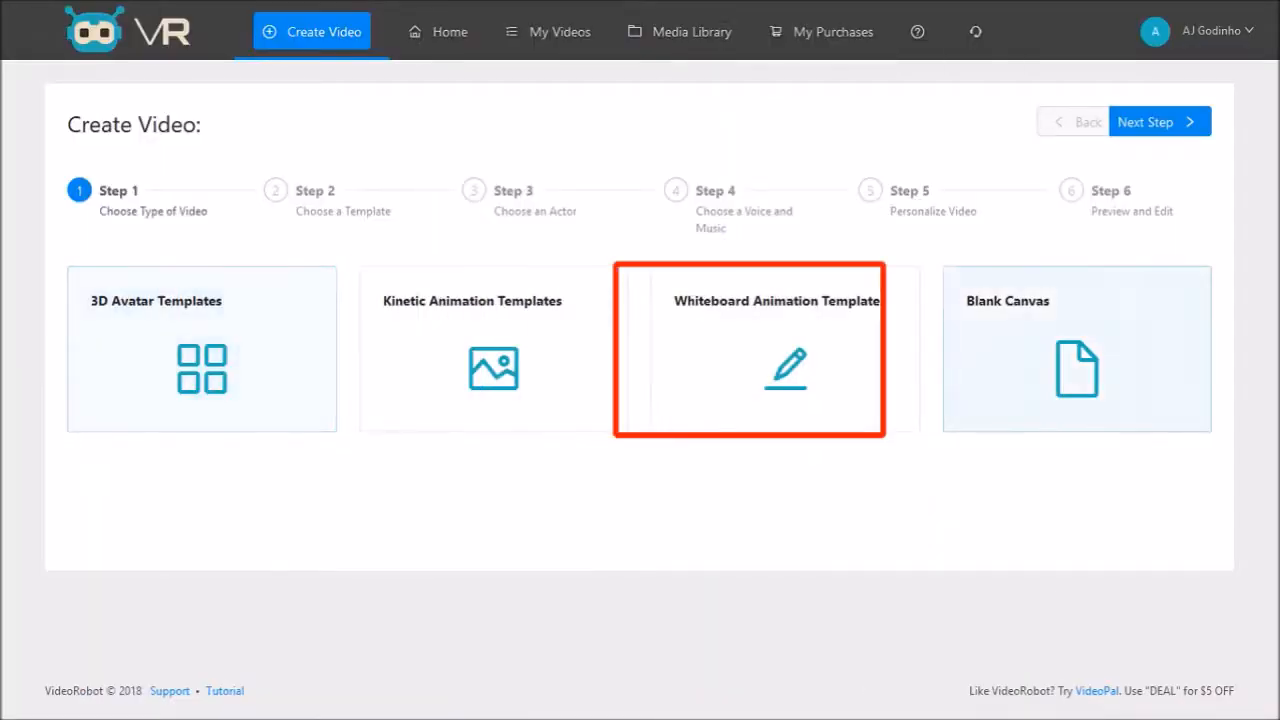
pyautogui.click(1076, 348)
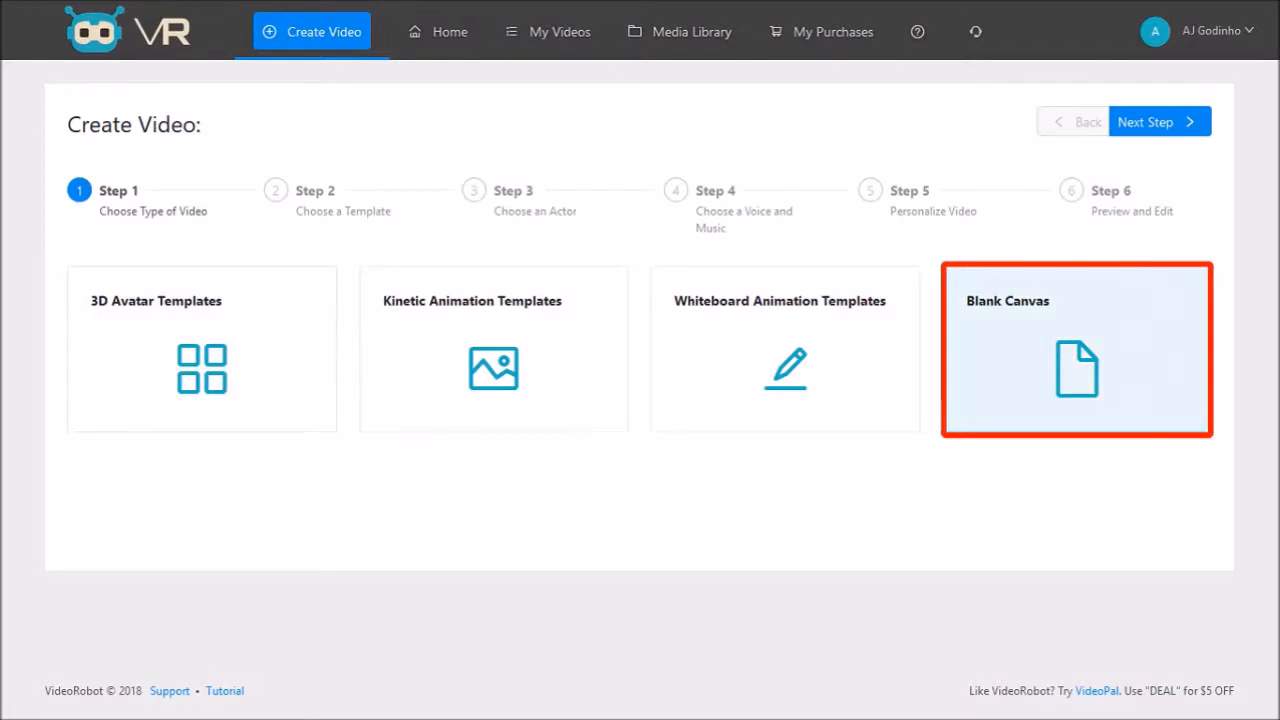
pyautogui.click(448, 32)
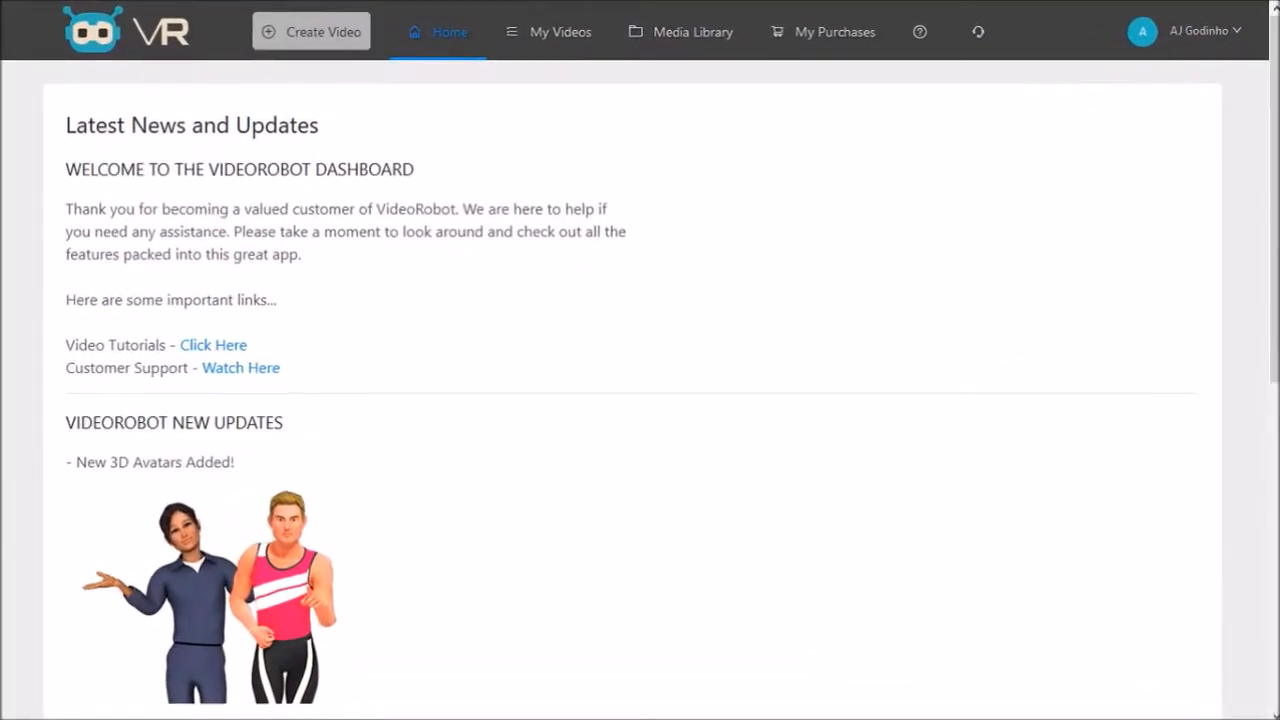
# Start a new video with Blank Canvas as its type and advance to actor selection
pyautogui.click(308, 36)
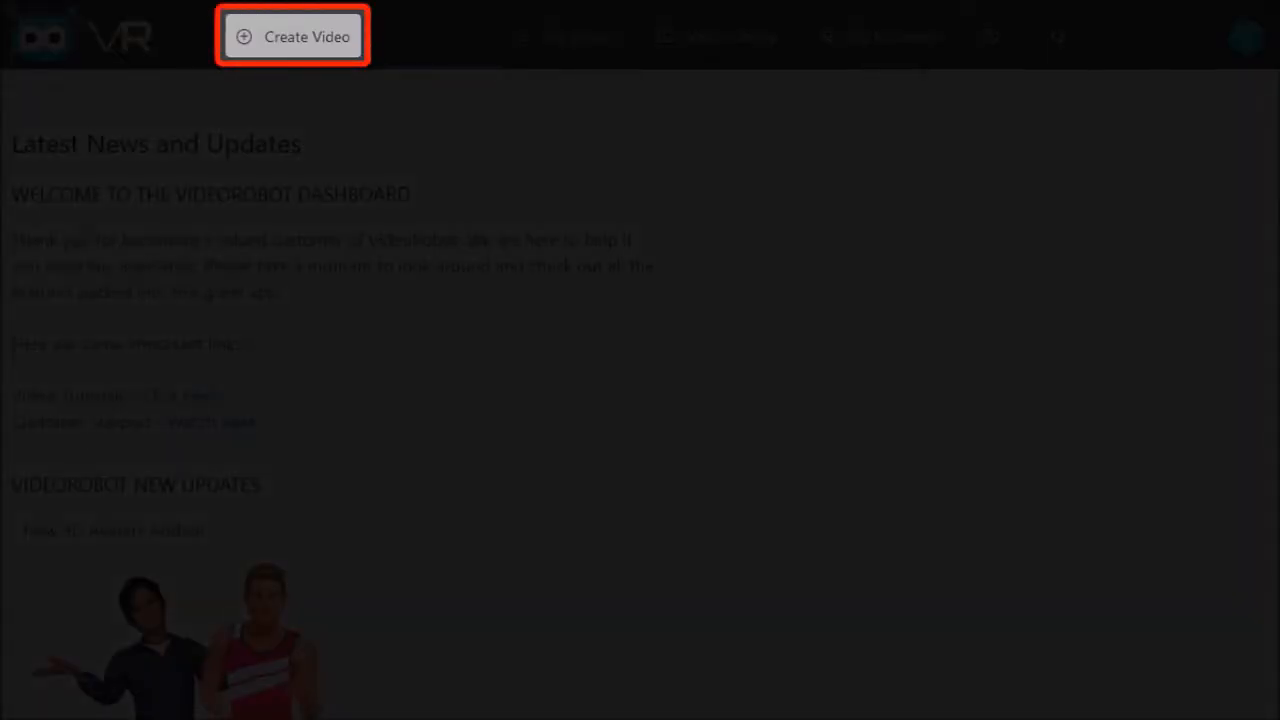
pyautogui.click(308, 36)
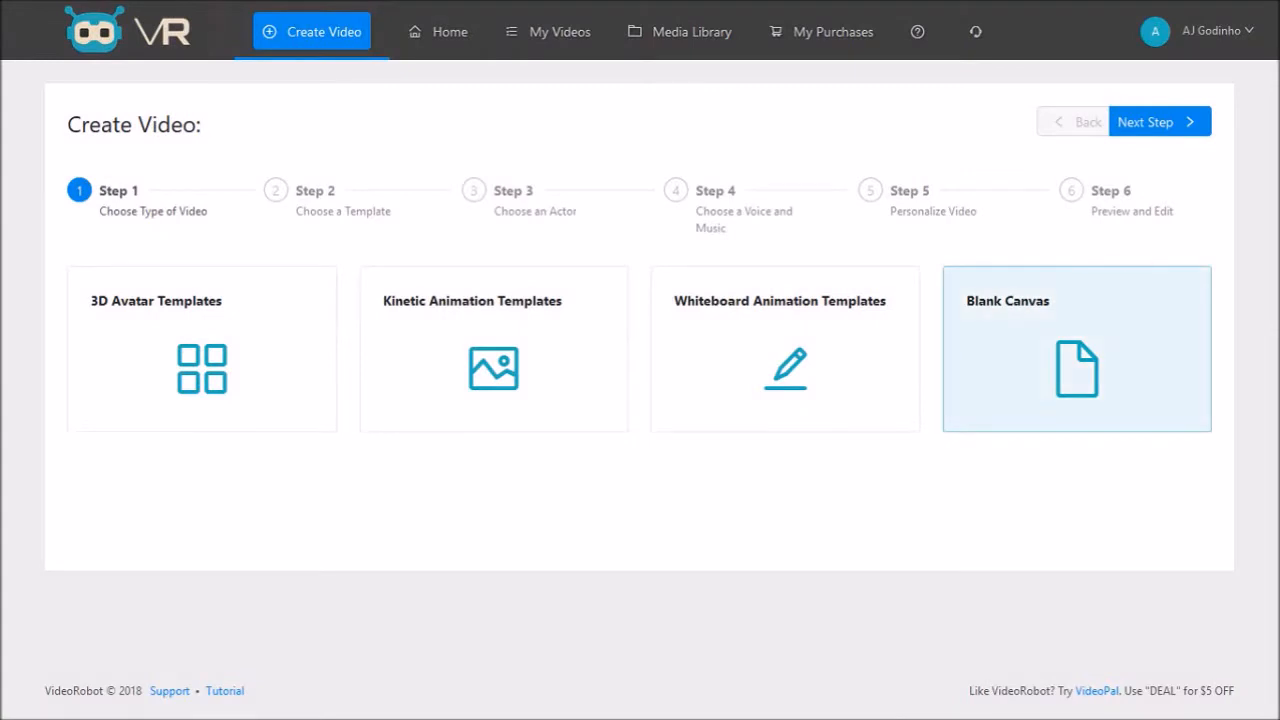
pyautogui.click(1076, 348)
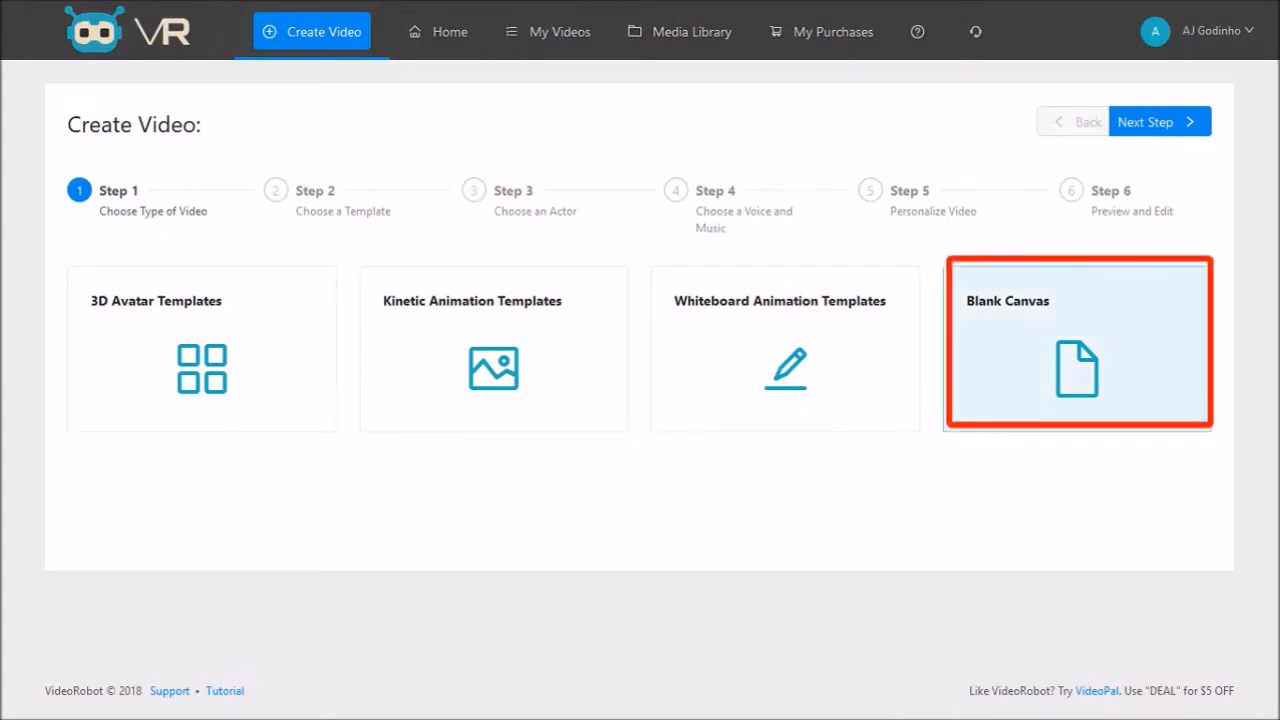
pyautogui.click(1144, 122)
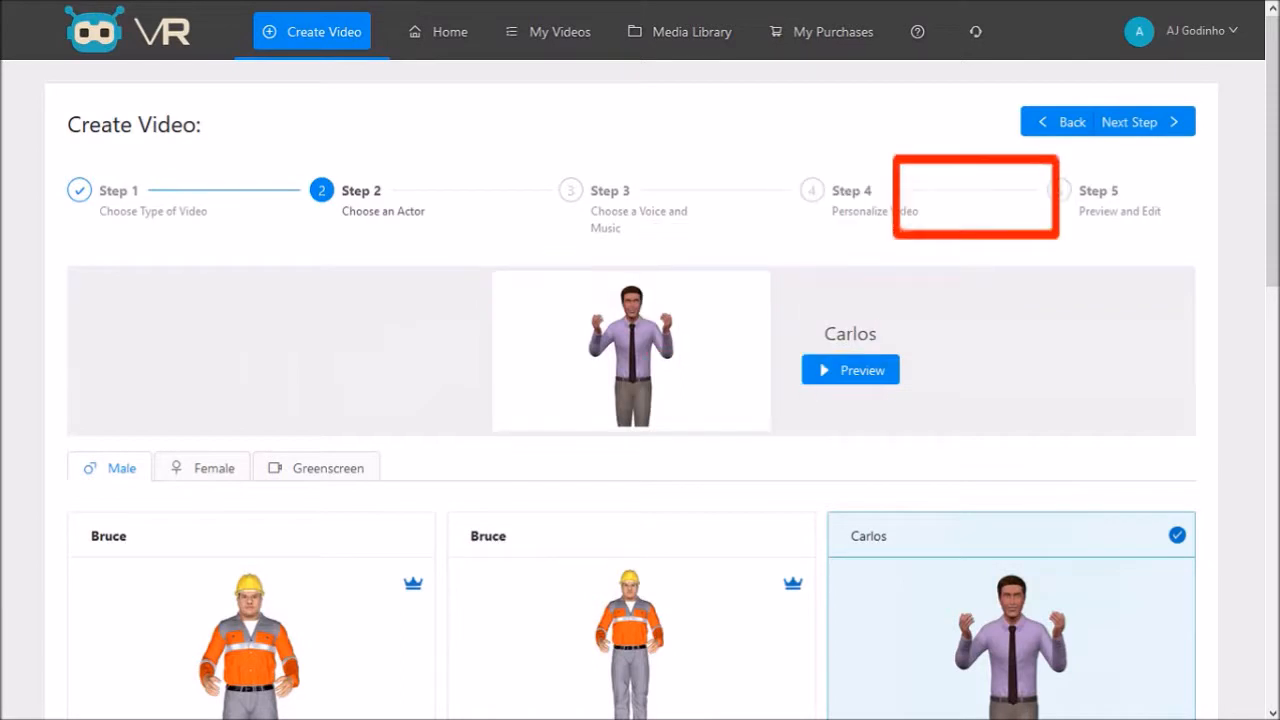
# Keep Carlos as the 3D avatar and advance to the voice and music step
pyautogui.click(1128, 122)
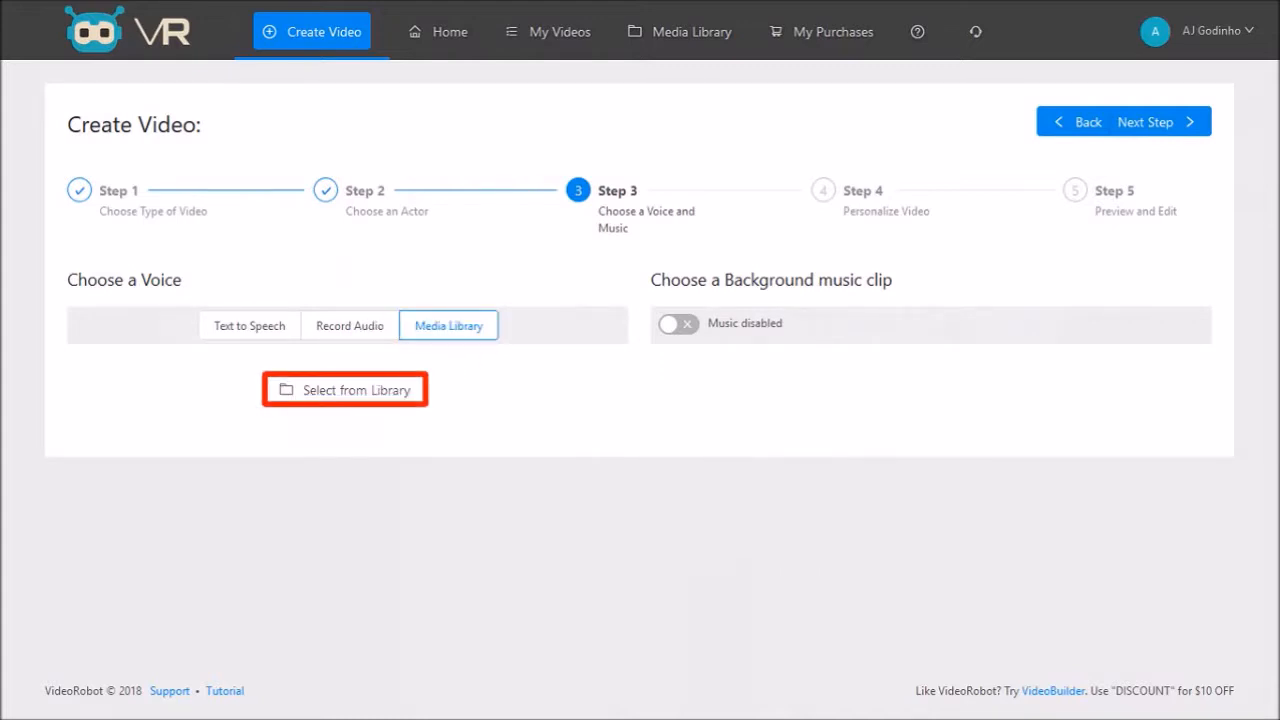
# Set the VideoRobot 3D avatar audio clip from the media library as the voice
pyautogui.click(344, 388)
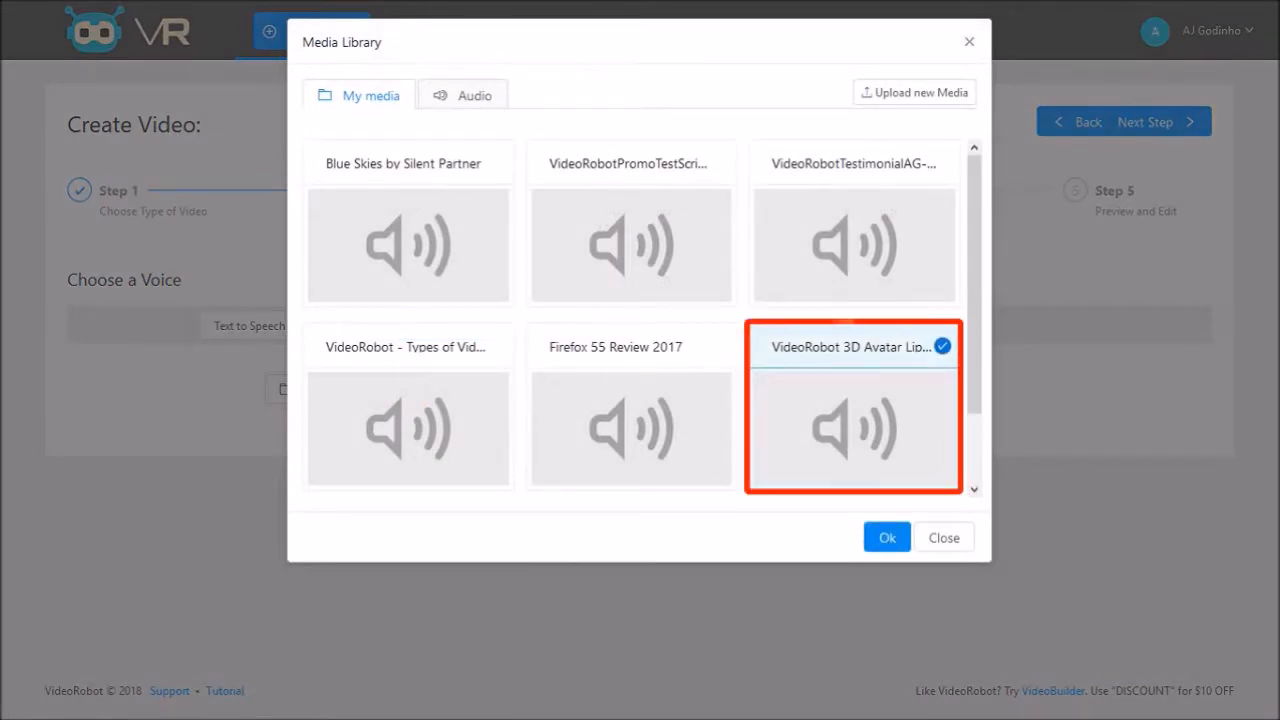
pyautogui.click(886, 536)
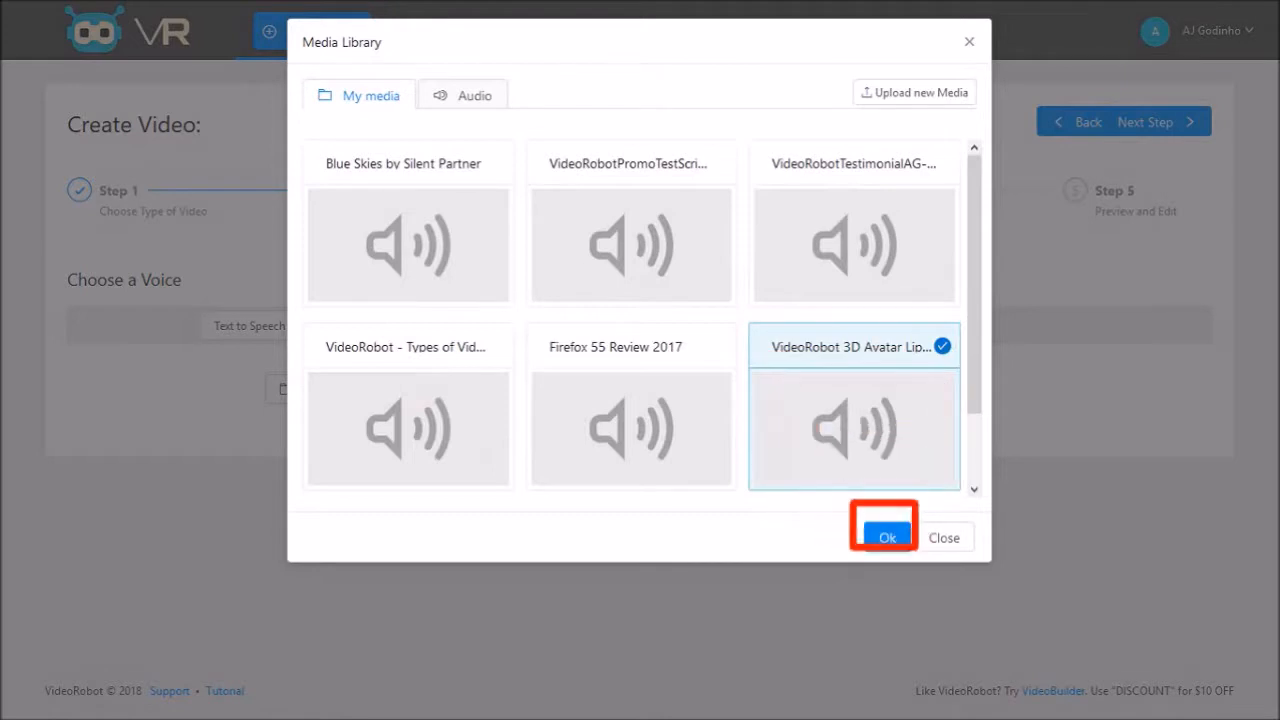
pyautogui.click(884, 536)
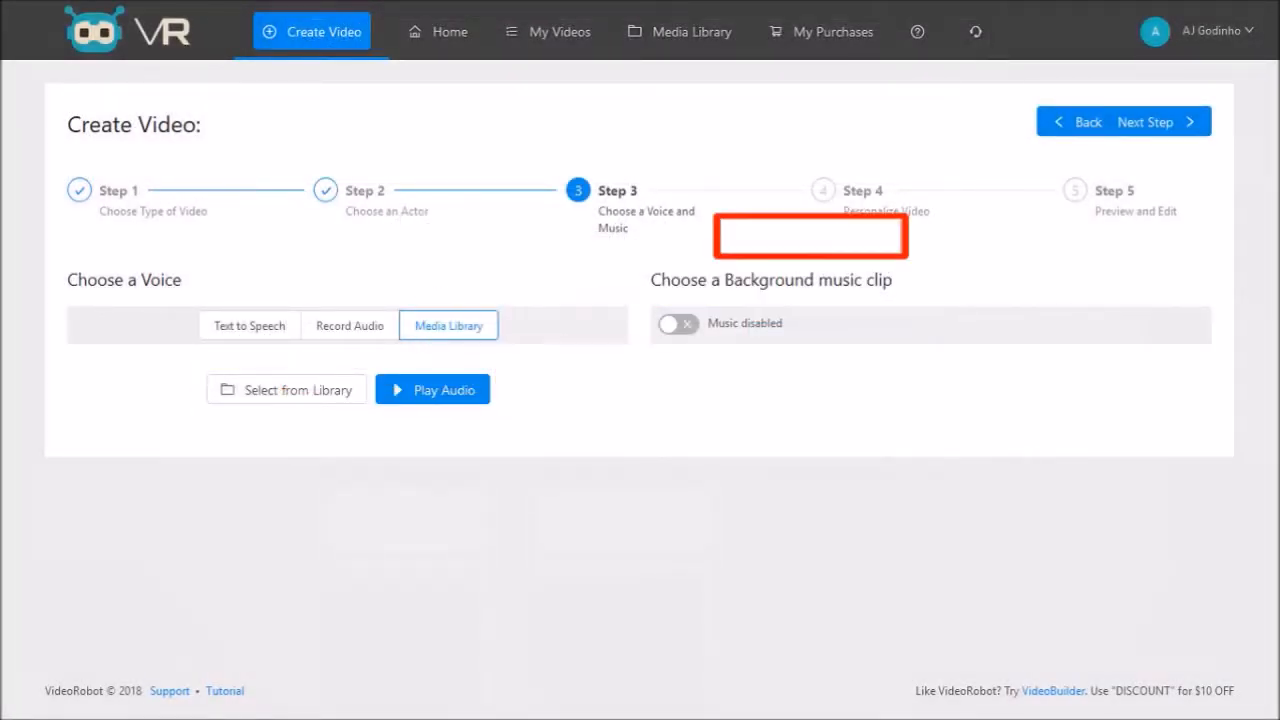
pyautogui.click(1146, 122)
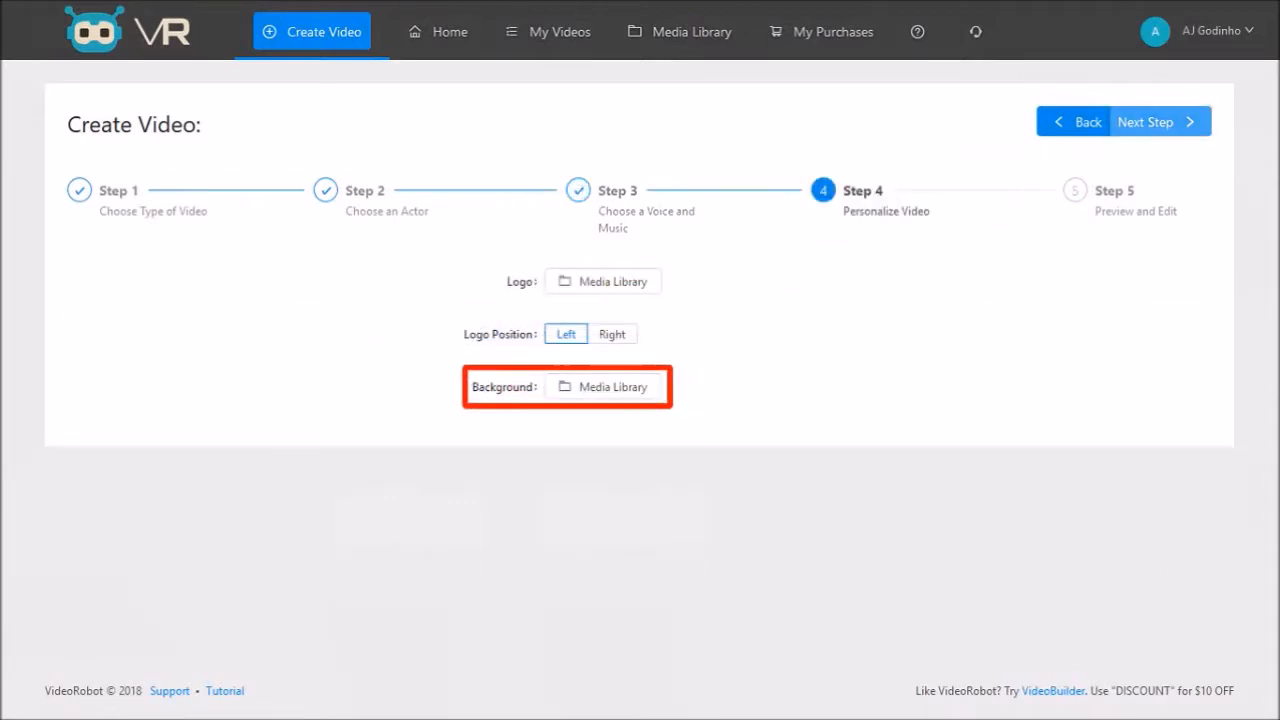
# Set the Business Services library image as the video background
pyautogui.click(602, 388)
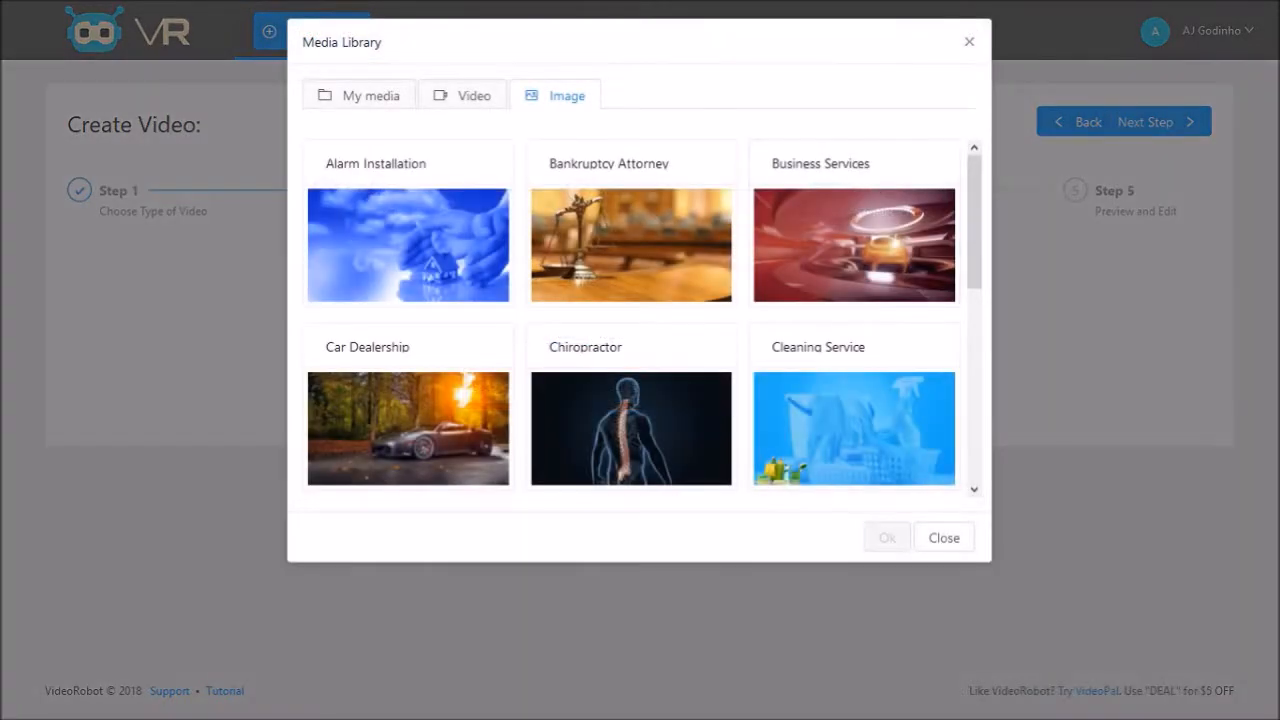
pyautogui.click(852, 244)
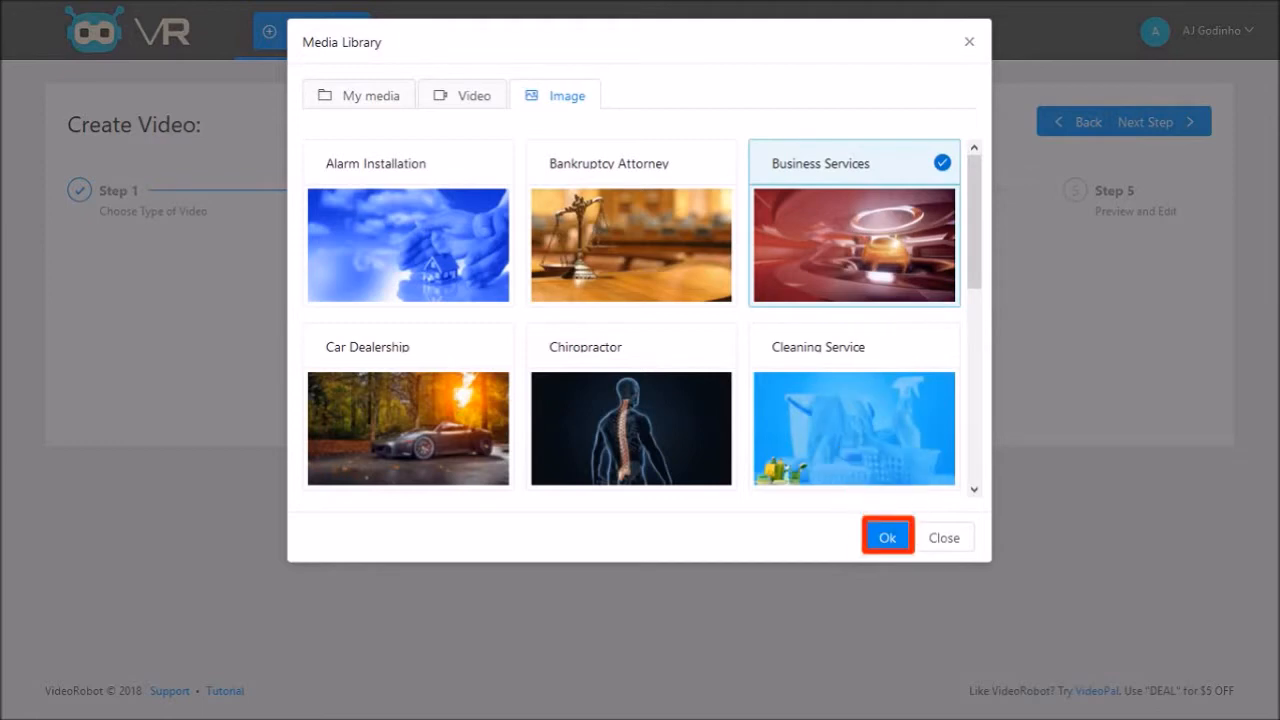
pyautogui.click(886, 536)
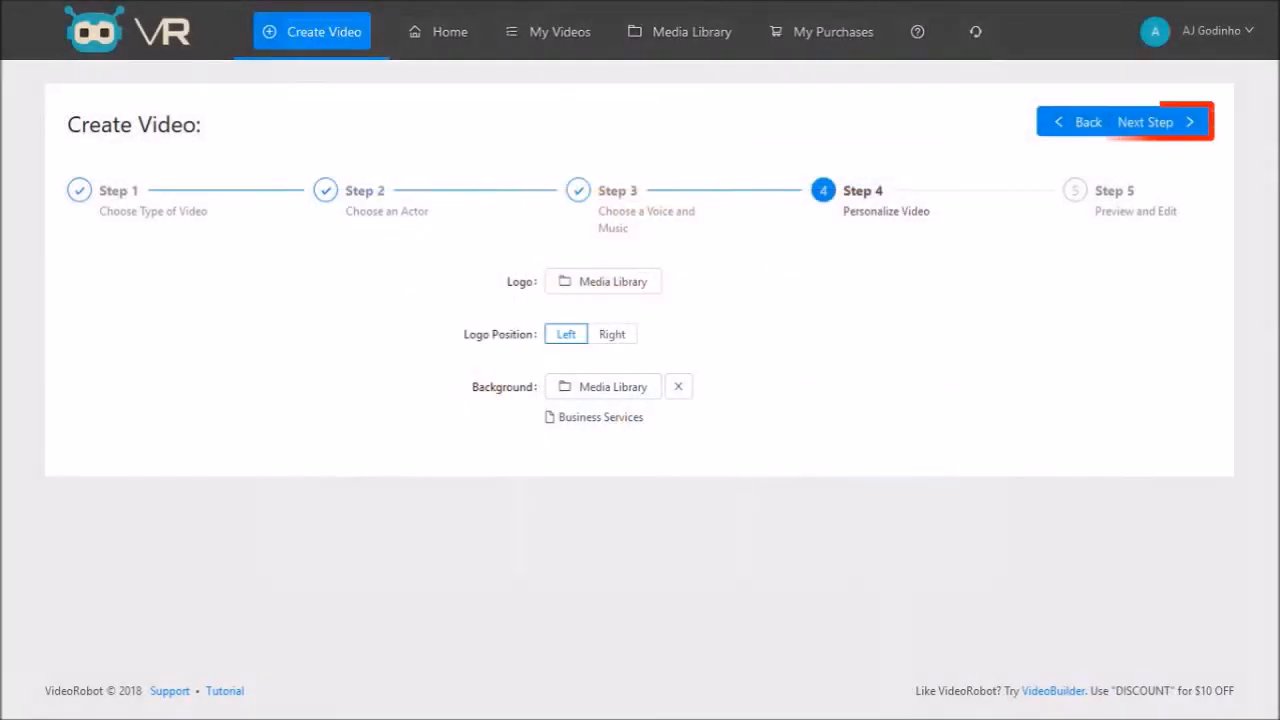
pyautogui.click(1144, 122)
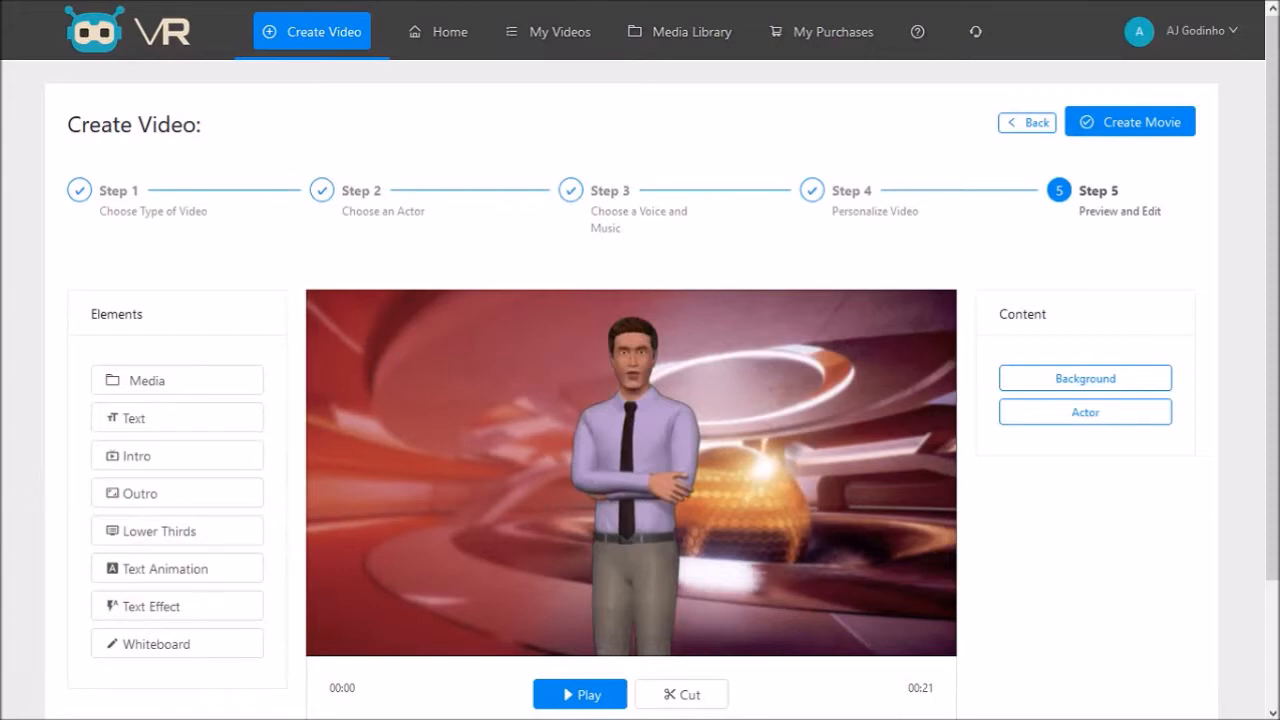
# Select Carlos's actor layer in the Content panel for editing
pyautogui.scroll(-3)
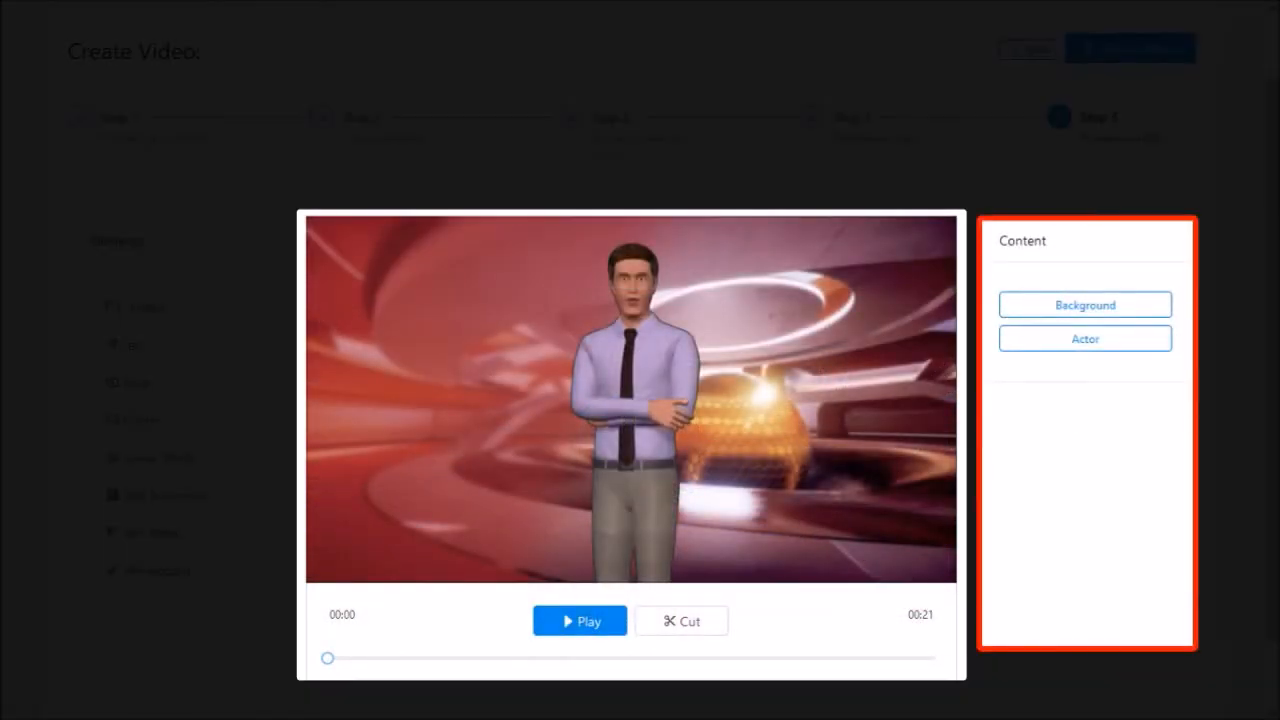
pyautogui.click(1084, 338)
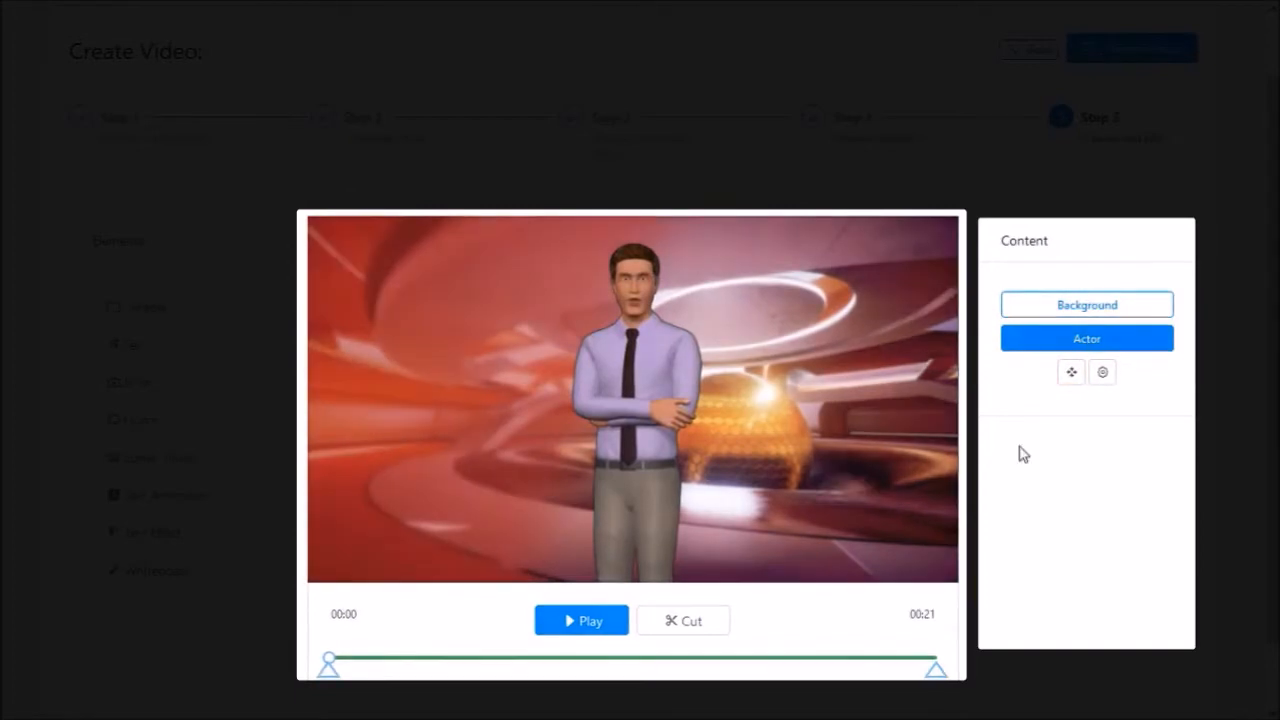
# Drag Carlos toward the right side of the scene and apply the new position
pyautogui.click(1072, 370)
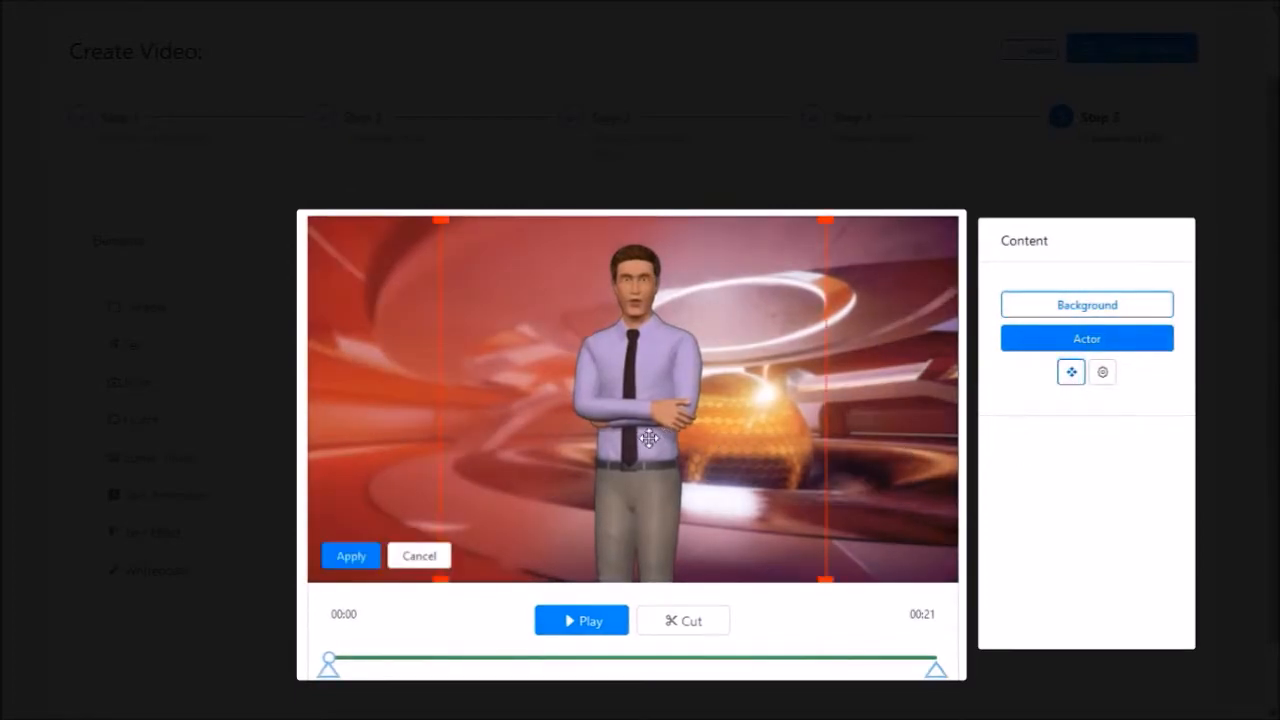
pyautogui.moveTo(648, 436); pyautogui.dragTo(780, 442)
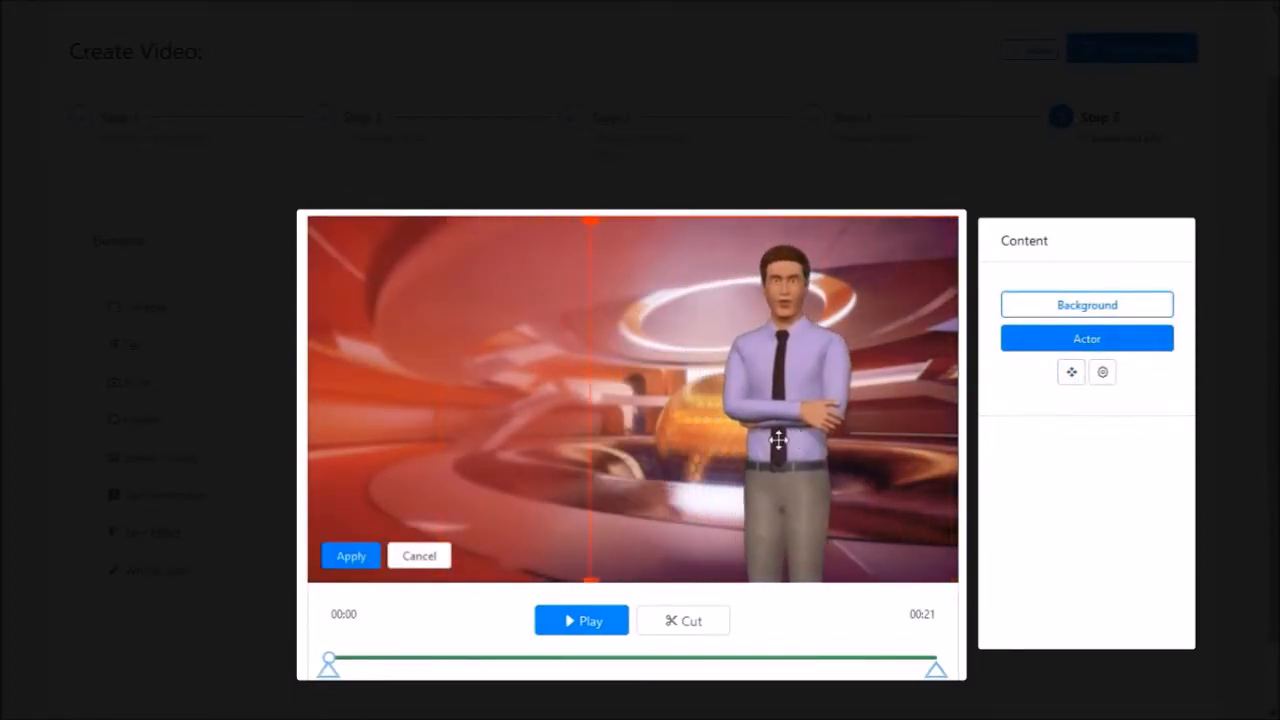
pyautogui.click(350, 556)
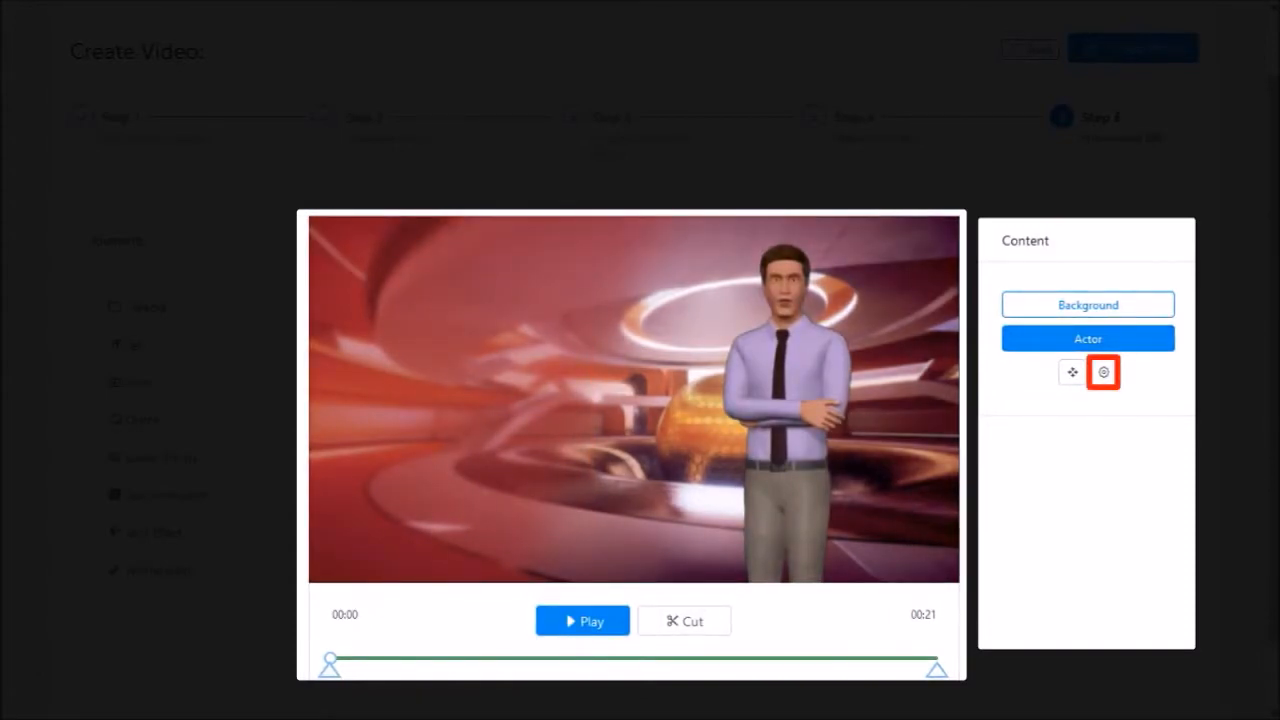
# Switch on Flip horizontally in the actor settings to mirror Carlos
pyautogui.click(1104, 372)
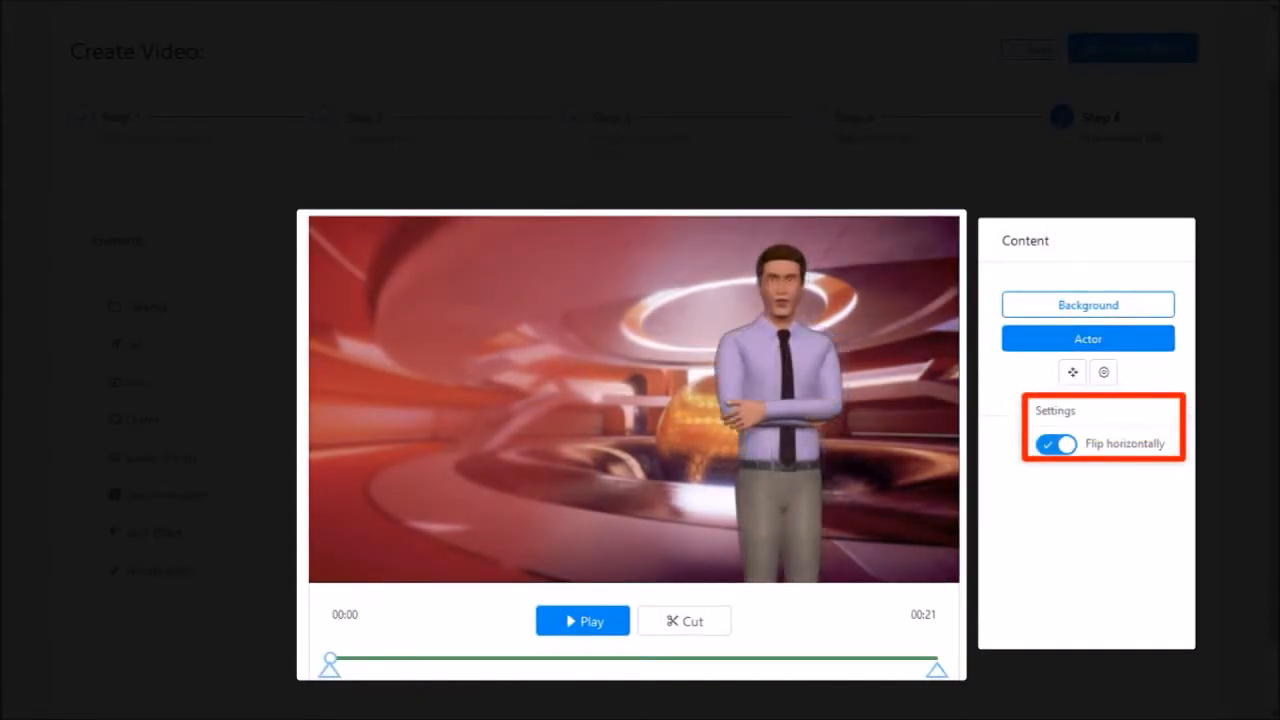
pyautogui.click(1048, 444)
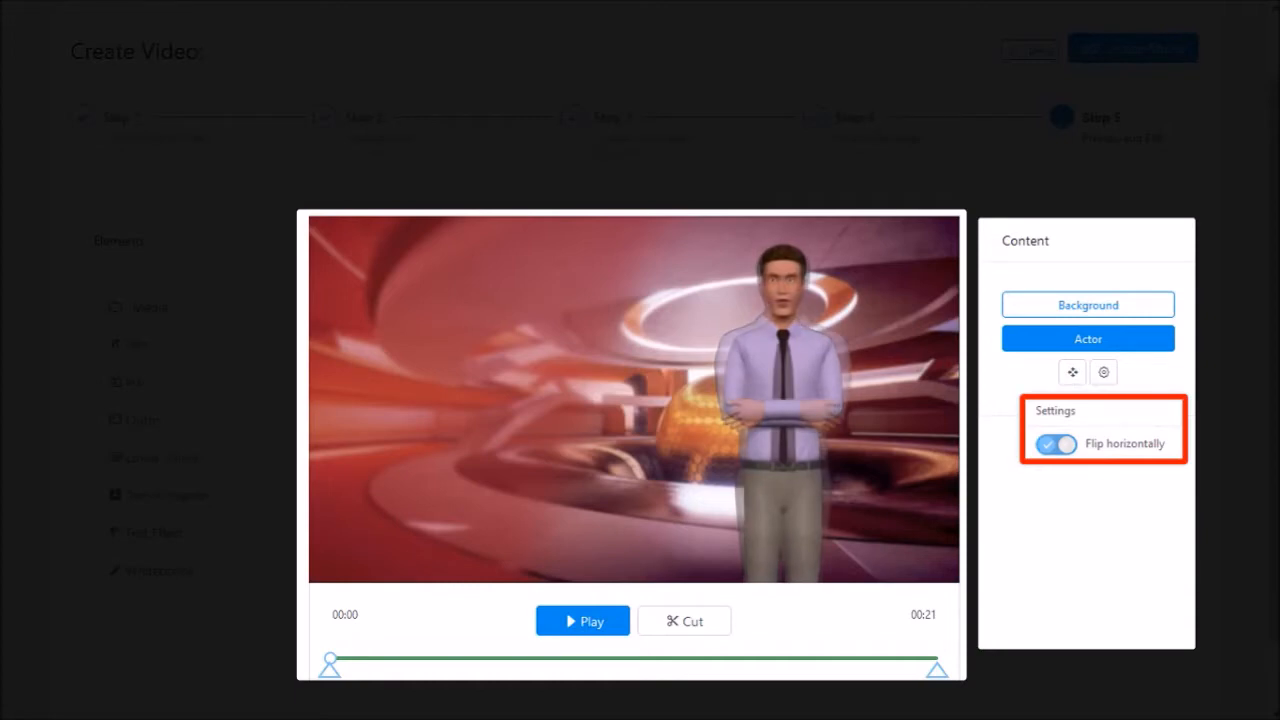